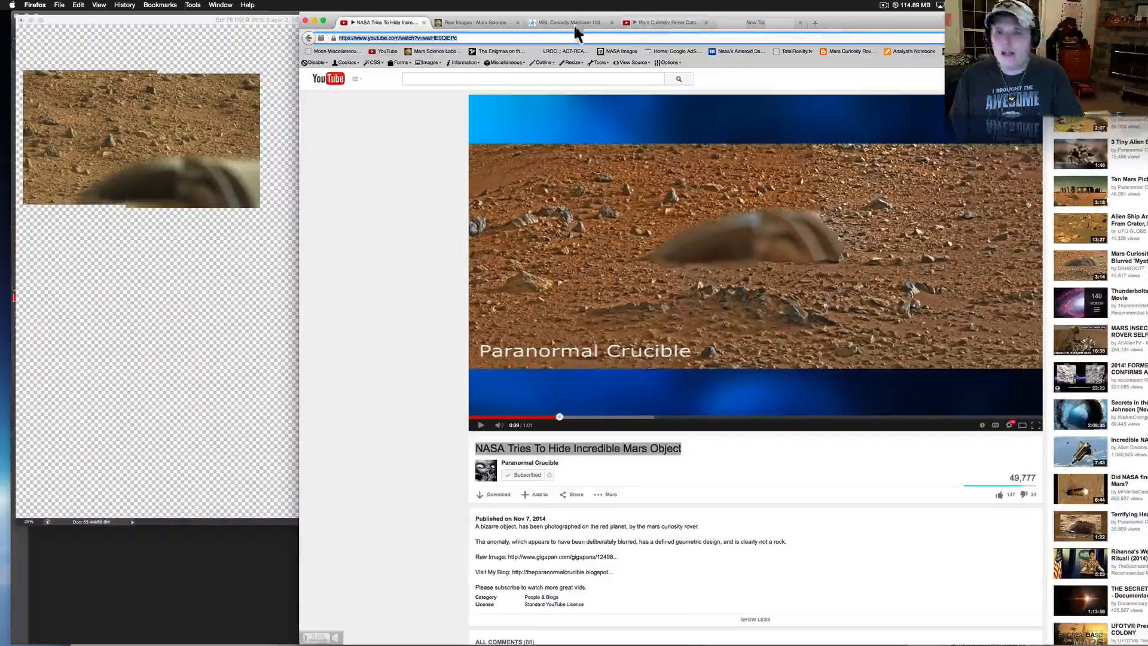
# Step: Switch from the YouTube video to the GigaPan MSL Curiosity Mastcam 100 panorama page
pyautogui.click(571, 22)
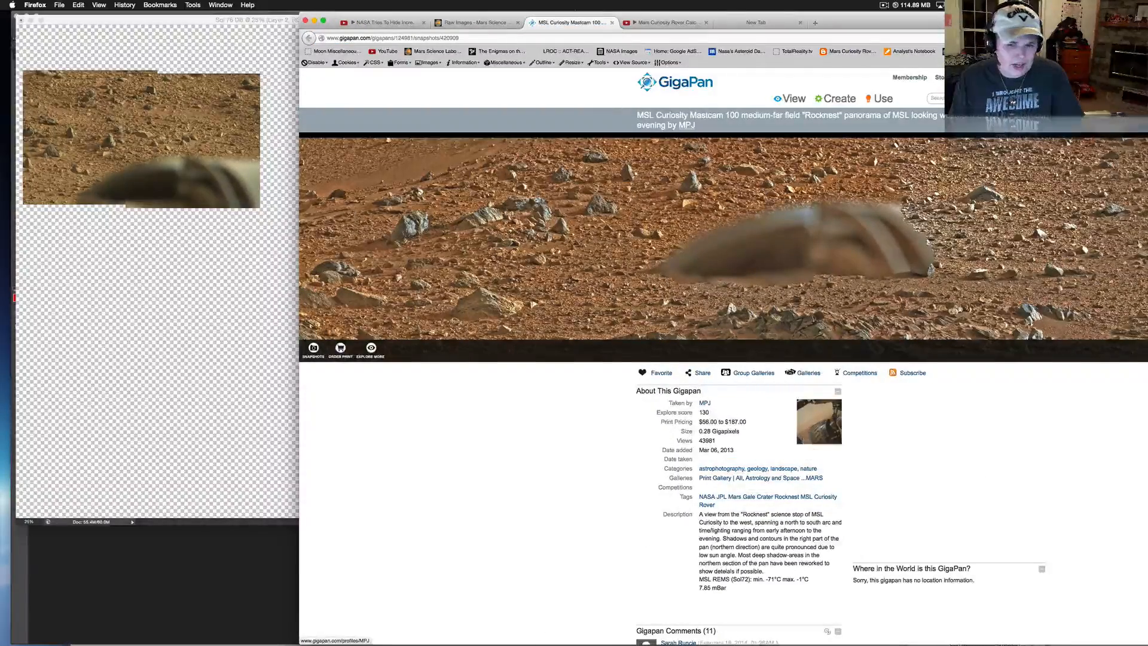
# Step: Scroll through the GigaPan panorama's description and comments below the viewer
pyautogui.scroll(-3)
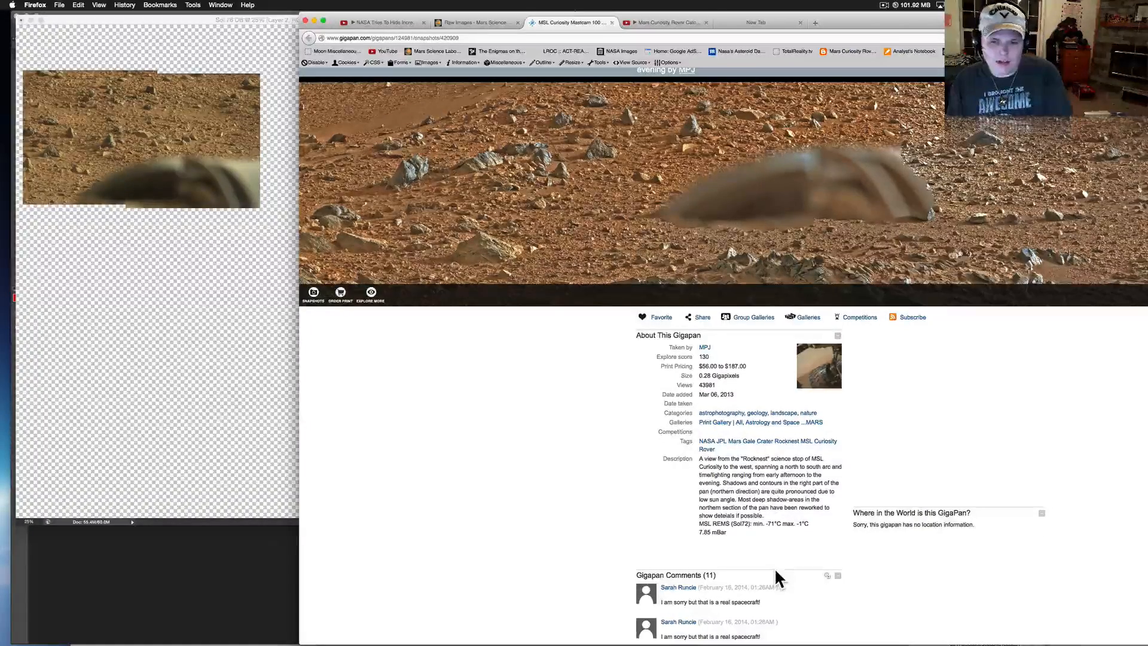
pyautogui.scroll(-3)
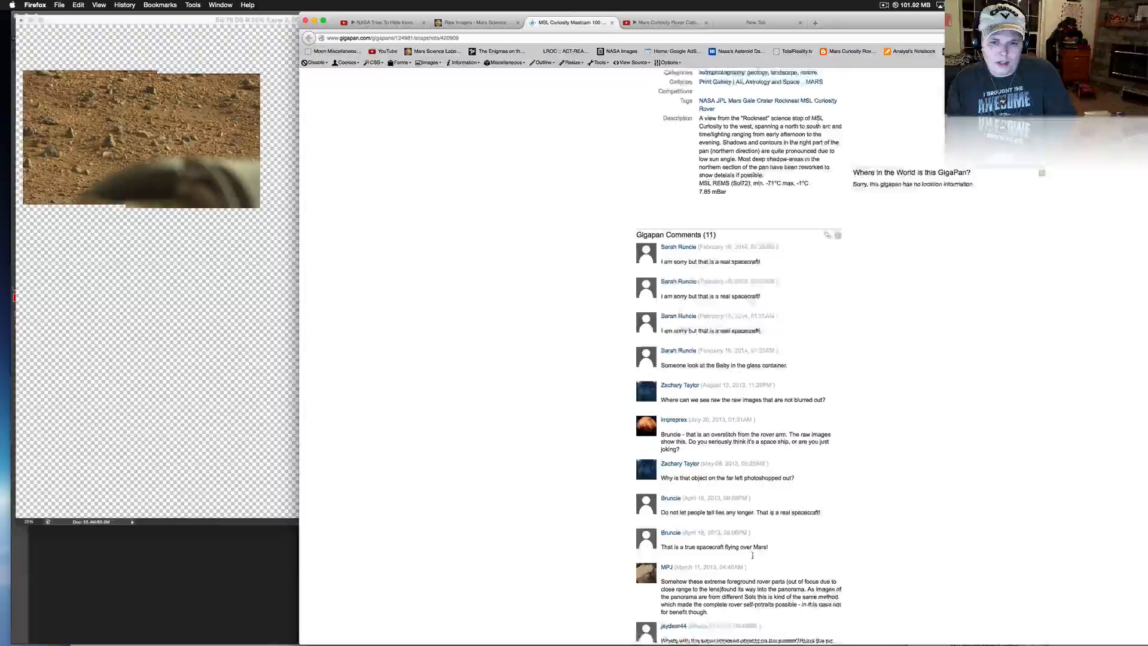
pyautogui.scroll(-3)
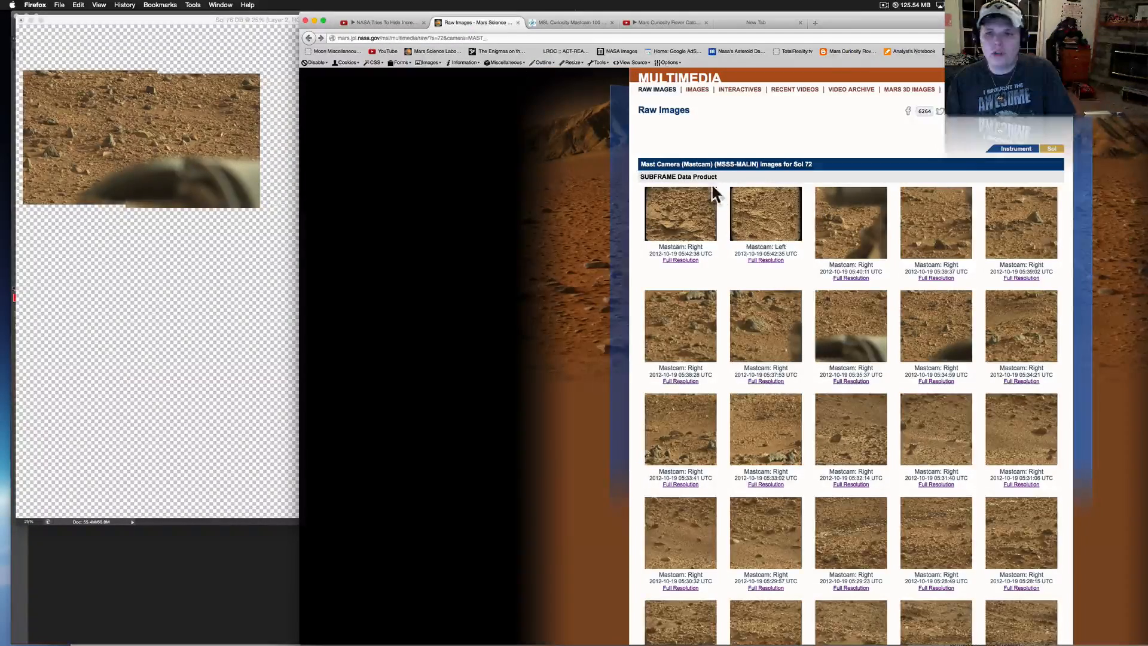
# Step: View the Sol 72 Mastcam Right raw frame showing the blurred foreground hardware
pyautogui.scroll(-3)
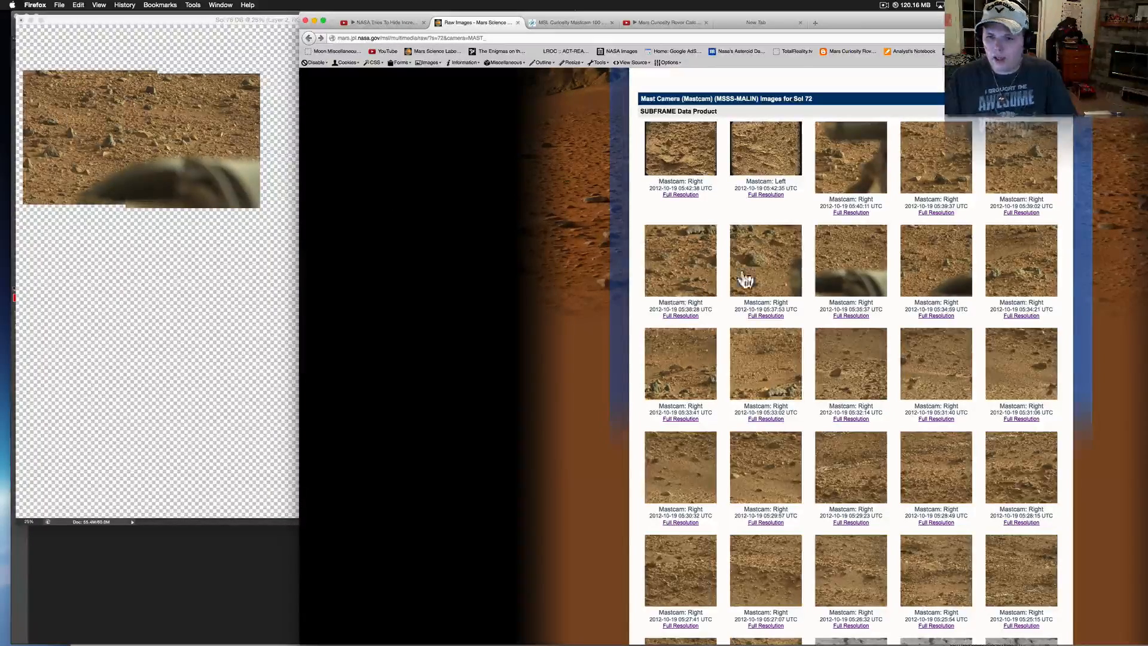
pyautogui.click(765, 260)
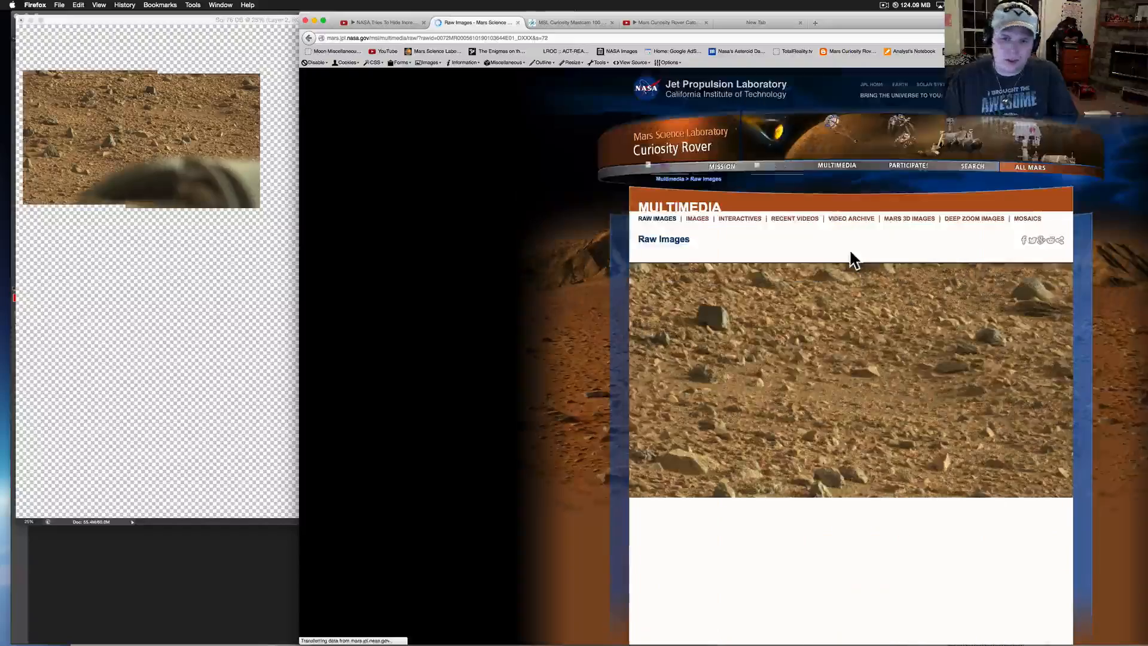
pyautogui.scroll(-3)
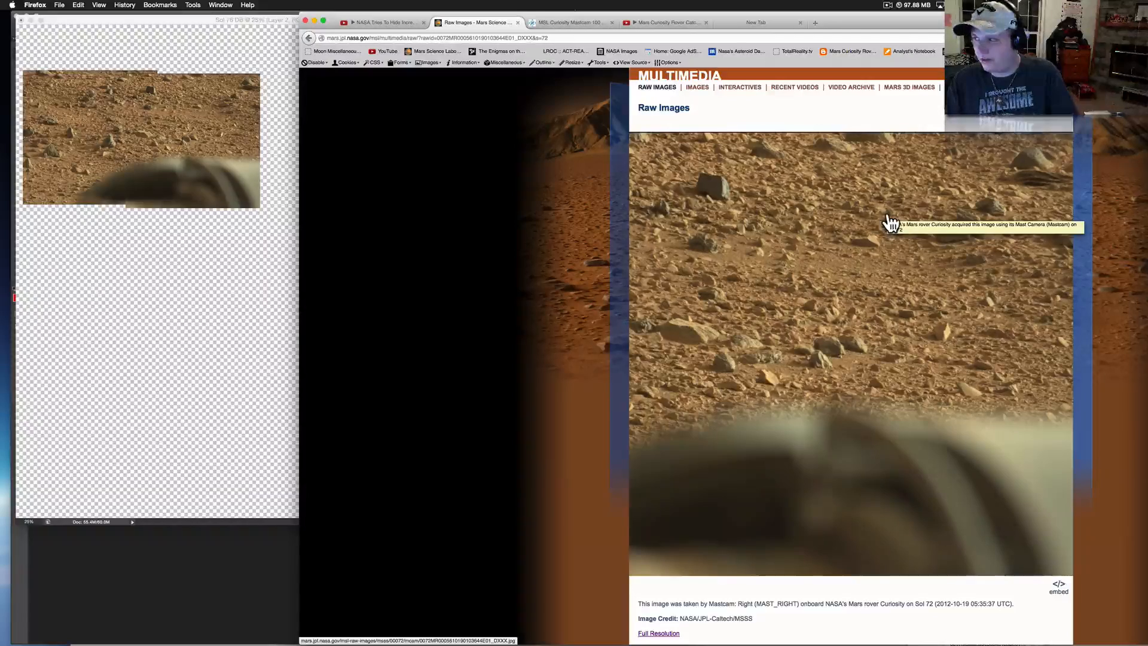
pyautogui.moveTo(894, 217)
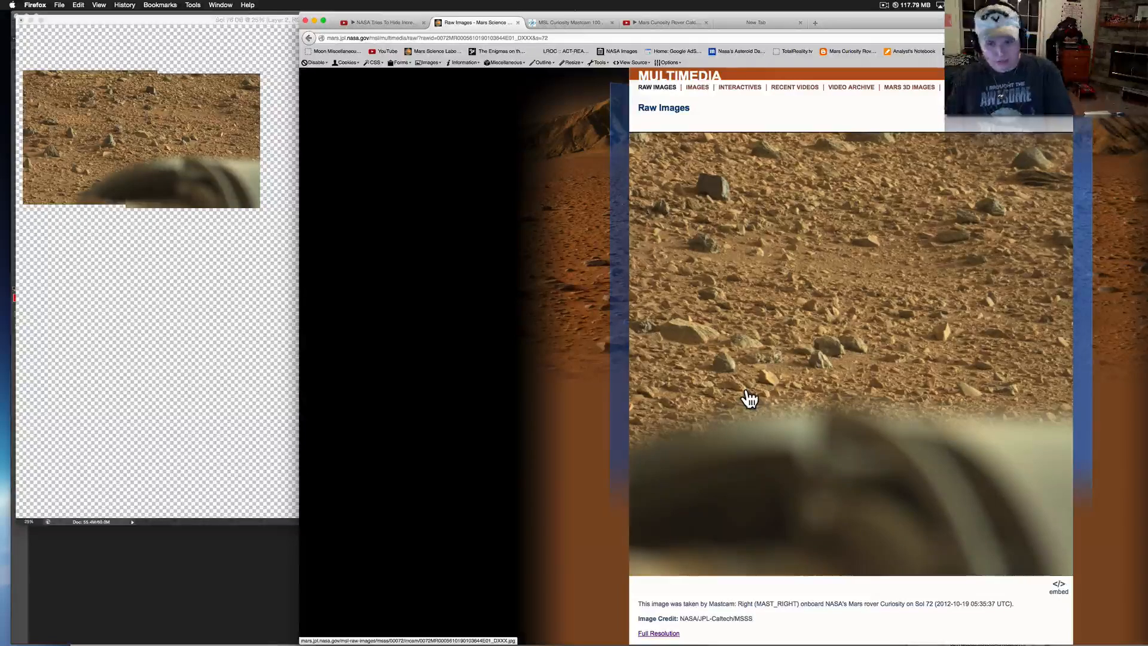
pyautogui.moveTo(321, 306)
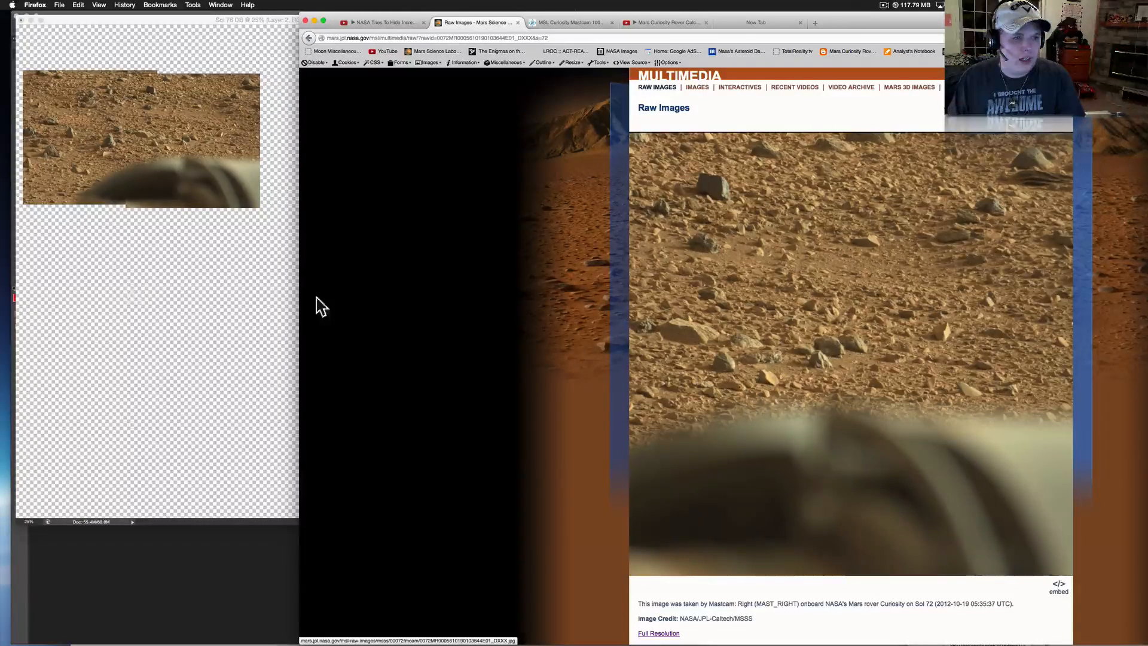
pyautogui.moveTo(127, 291)
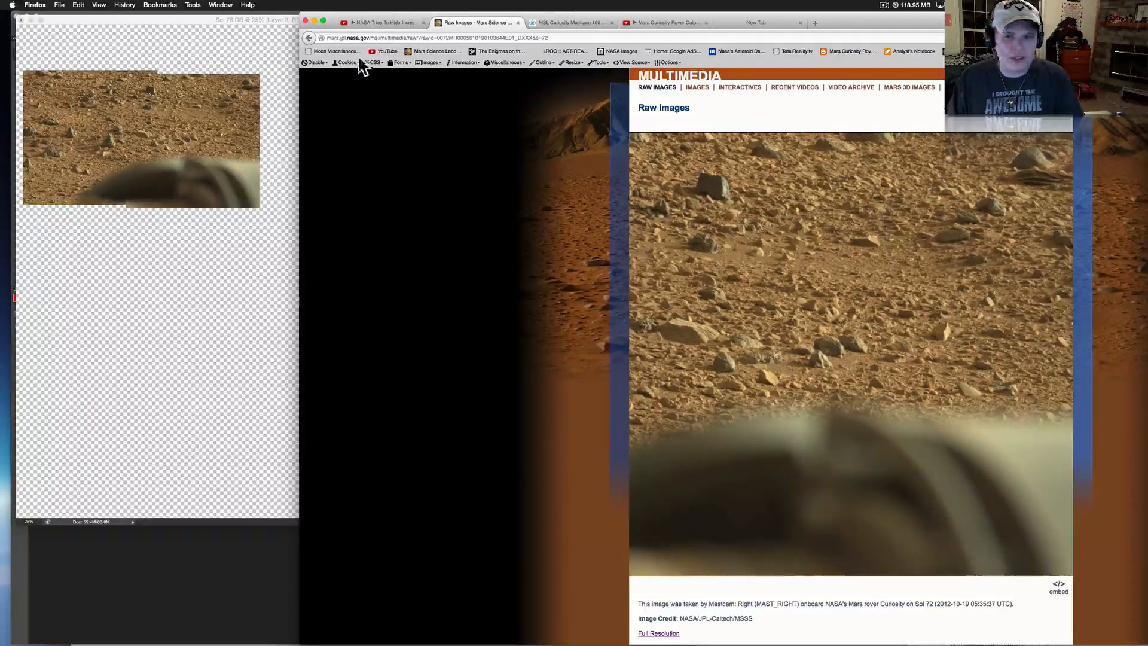
# Step: Return to the 'NASA Tries To Hide' YouTube video
pyautogui.click(383, 22)
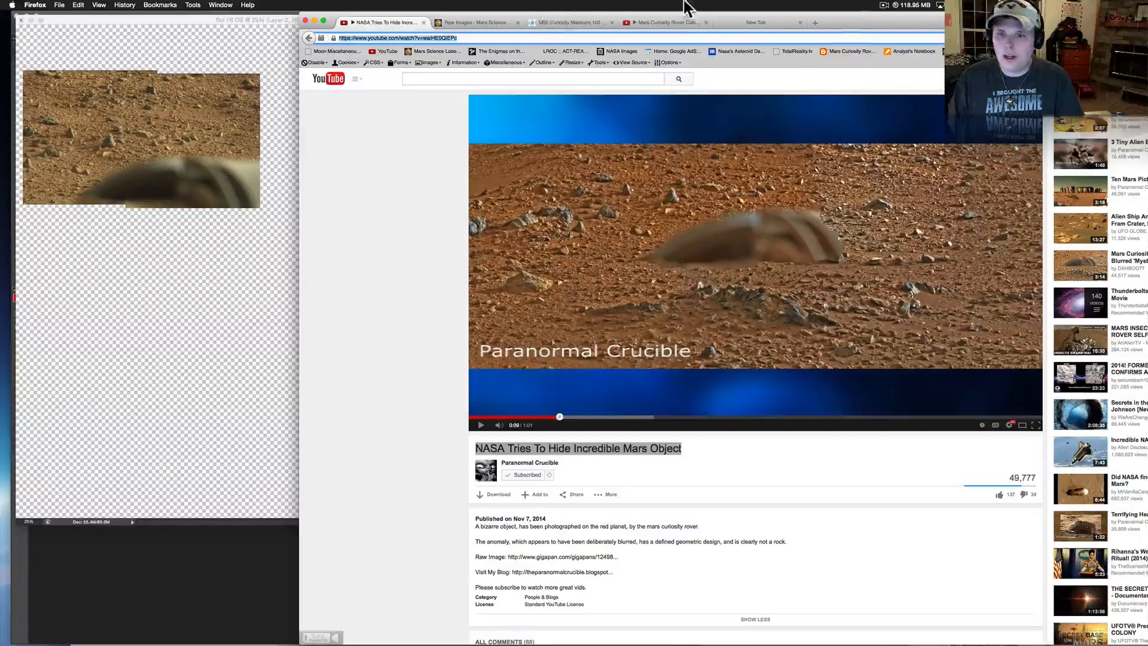
# Step: View the 'Mars Curiosity Rover Catches' video, revisit 'NASA Tries To Hide', then bring up GigaPan
pyautogui.click(662, 21)
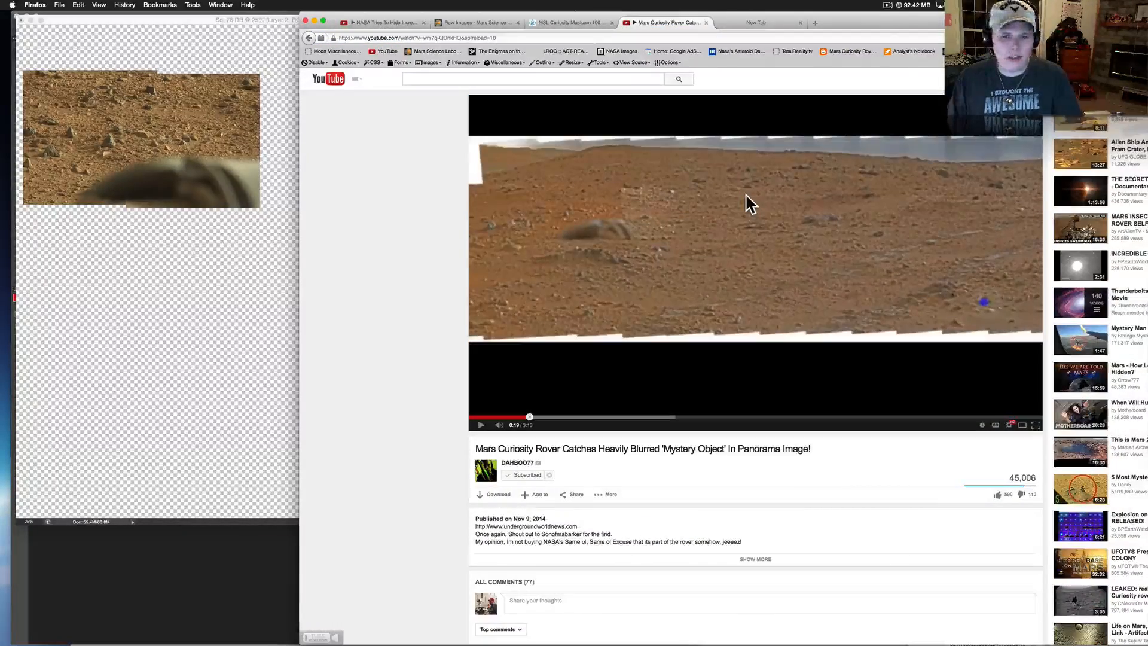
pyautogui.moveTo(585, 575)
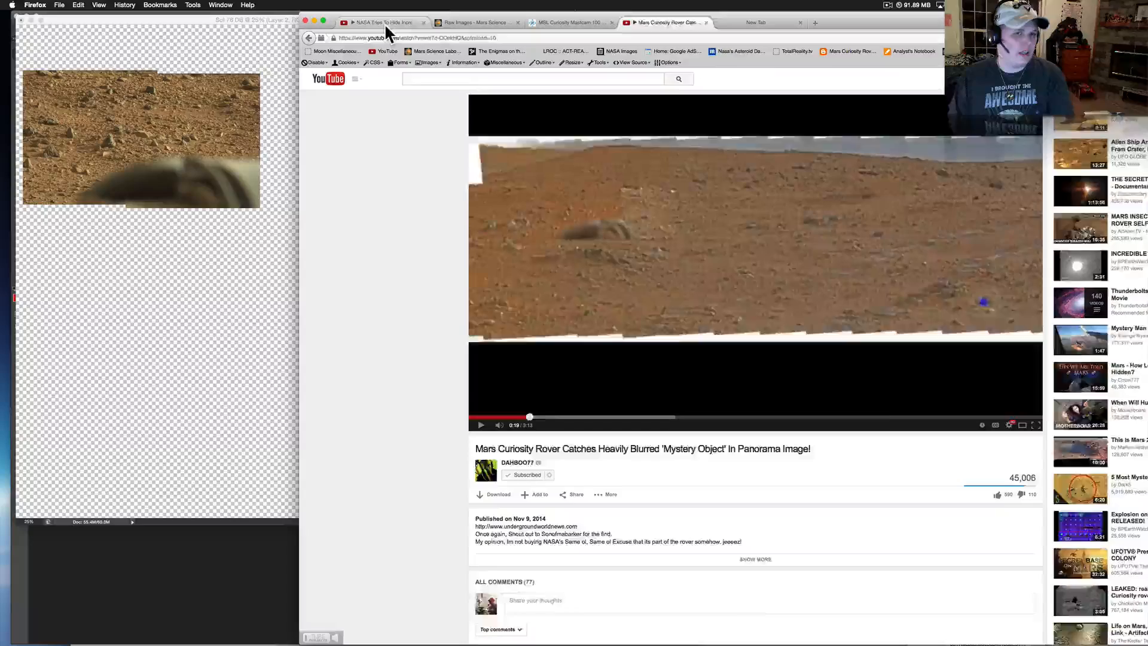
pyautogui.click(380, 21)
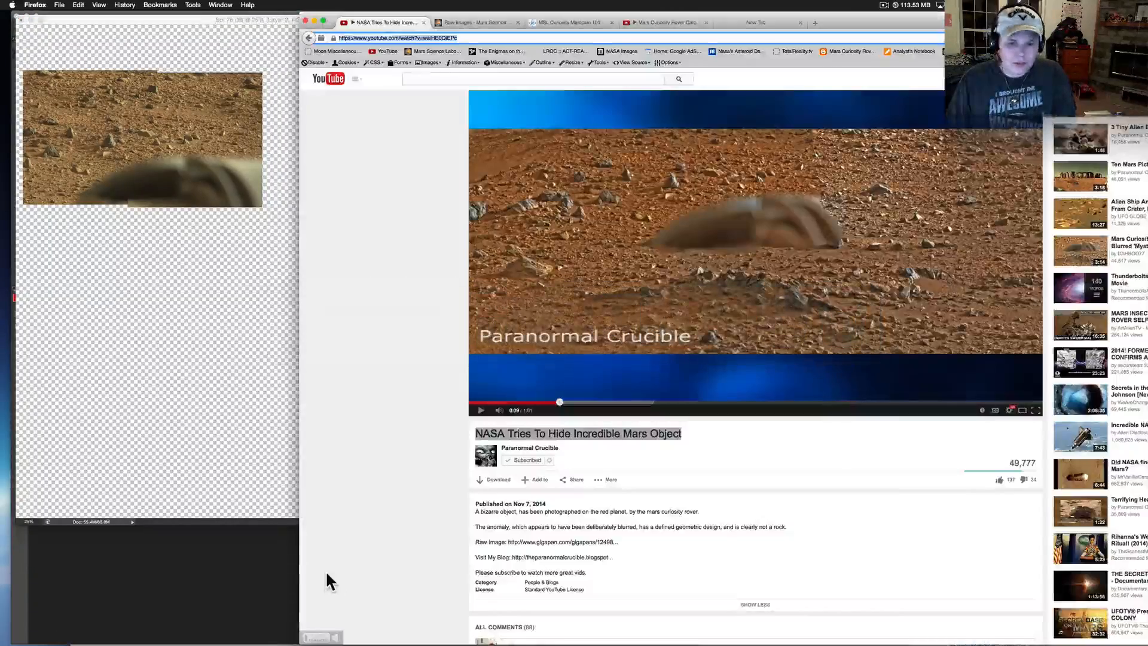
pyautogui.click(474, 21)
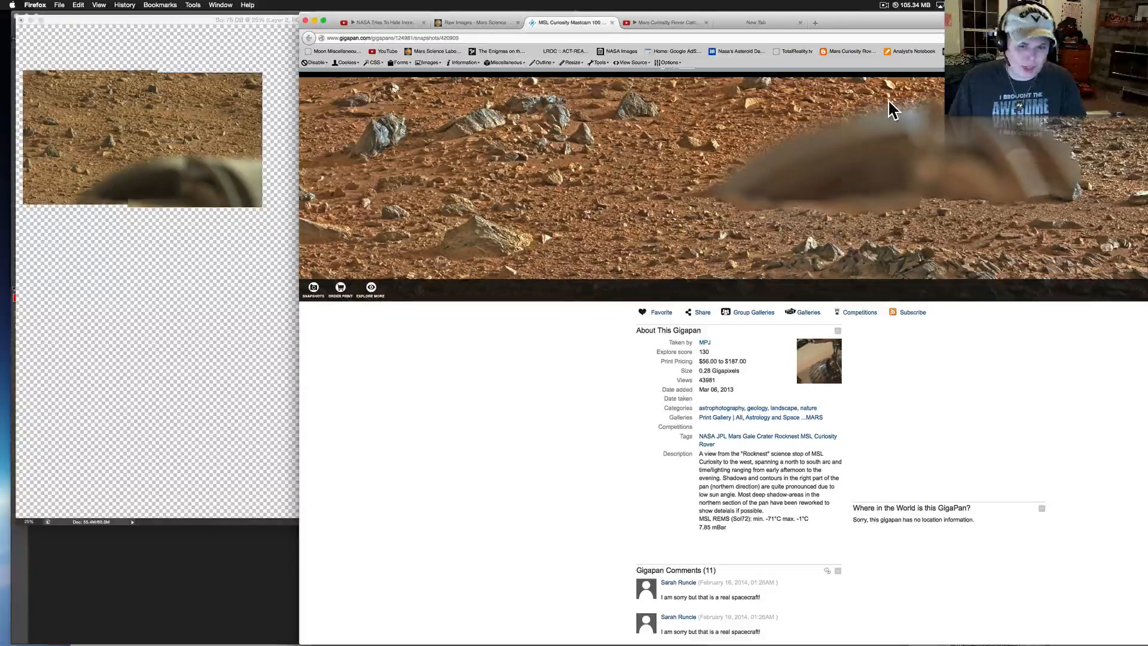
pyautogui.moveTo(841, 106)
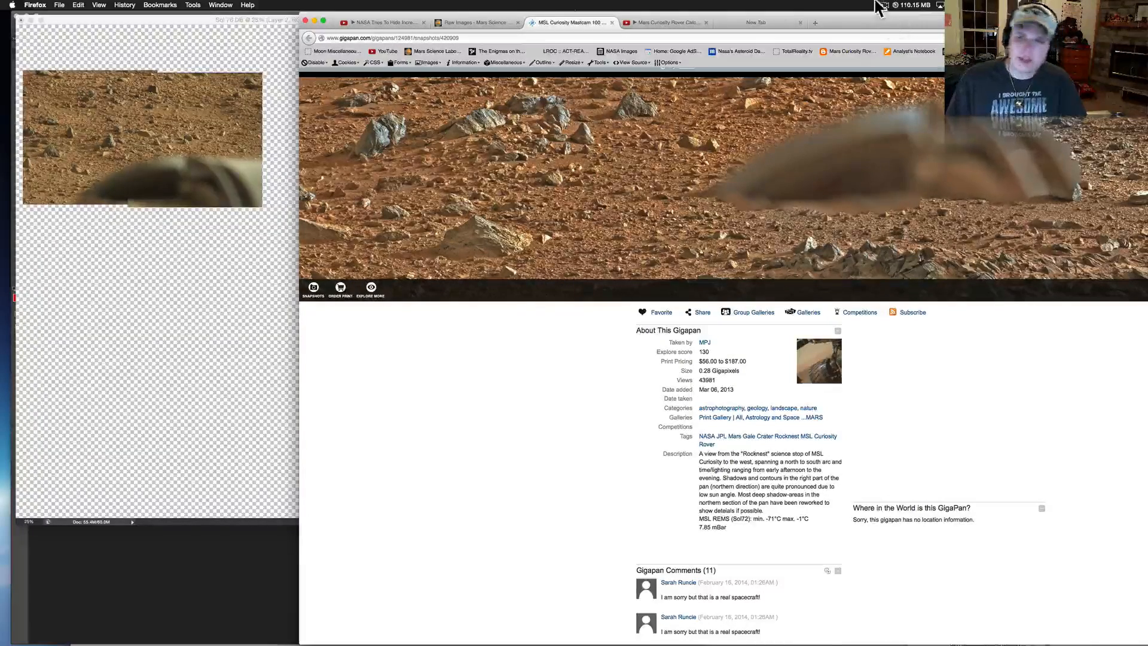
# Step: Stop the screen recording from the menu bar, leaving the GigaPan panorama open
pyautogui.click(885, 5)
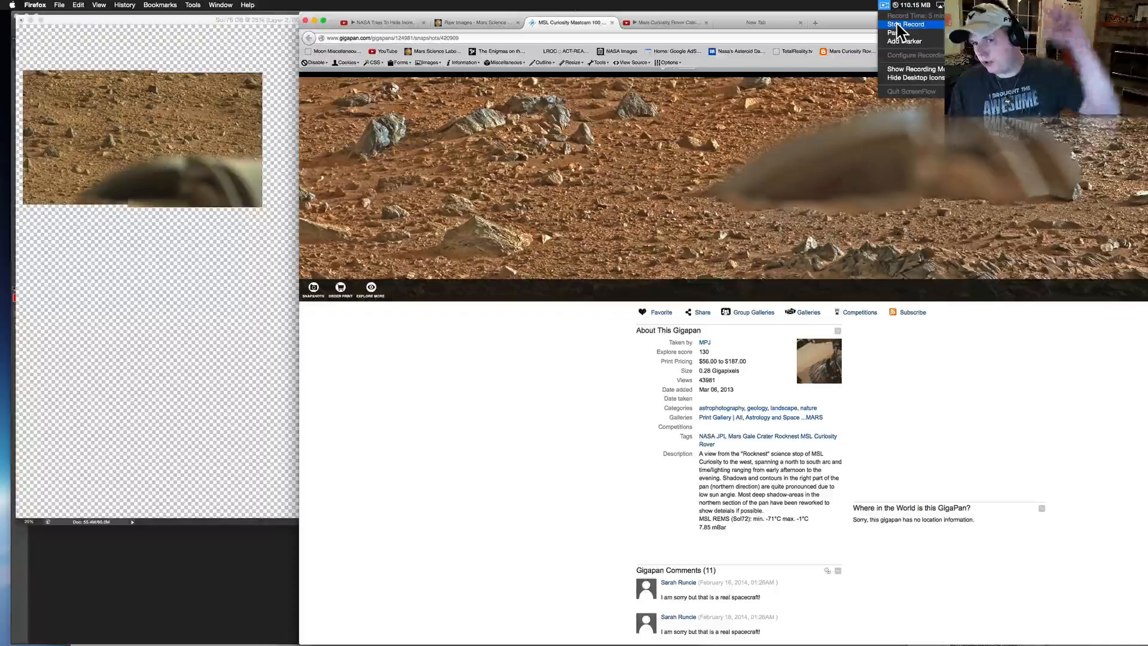